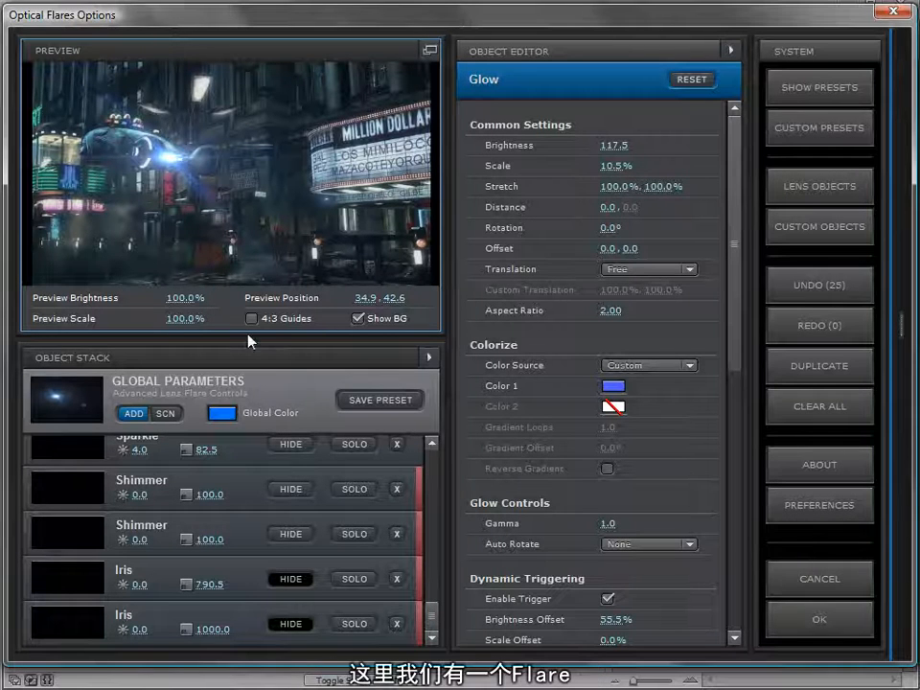
# Turn off Show BG and move the light around to view the flare on black.
pyautogui.click(357, 318)
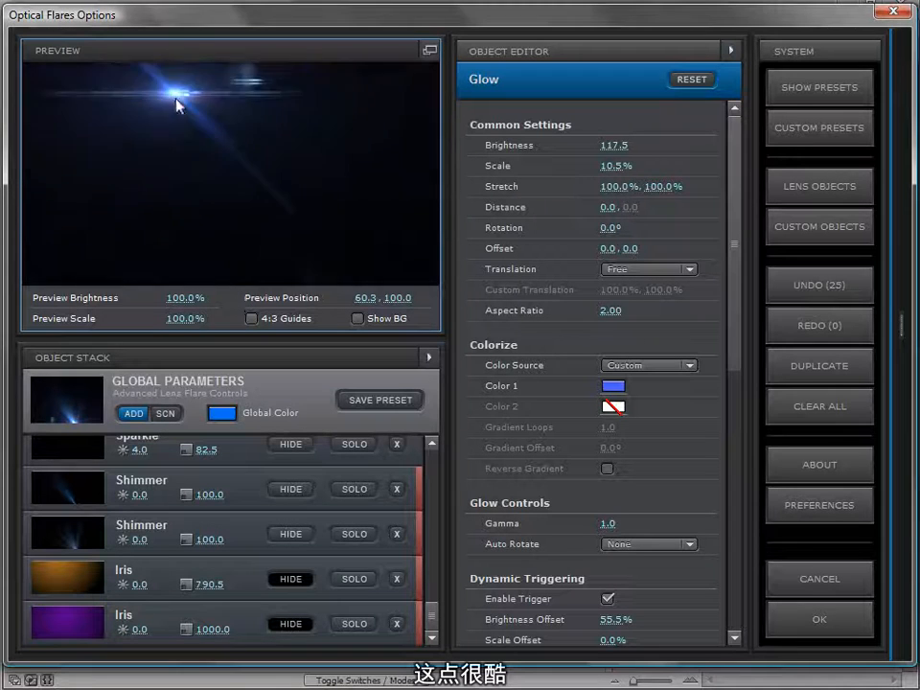
pyautogui.moveTo(176, 106); pyautogui.dragTo(190, 209)
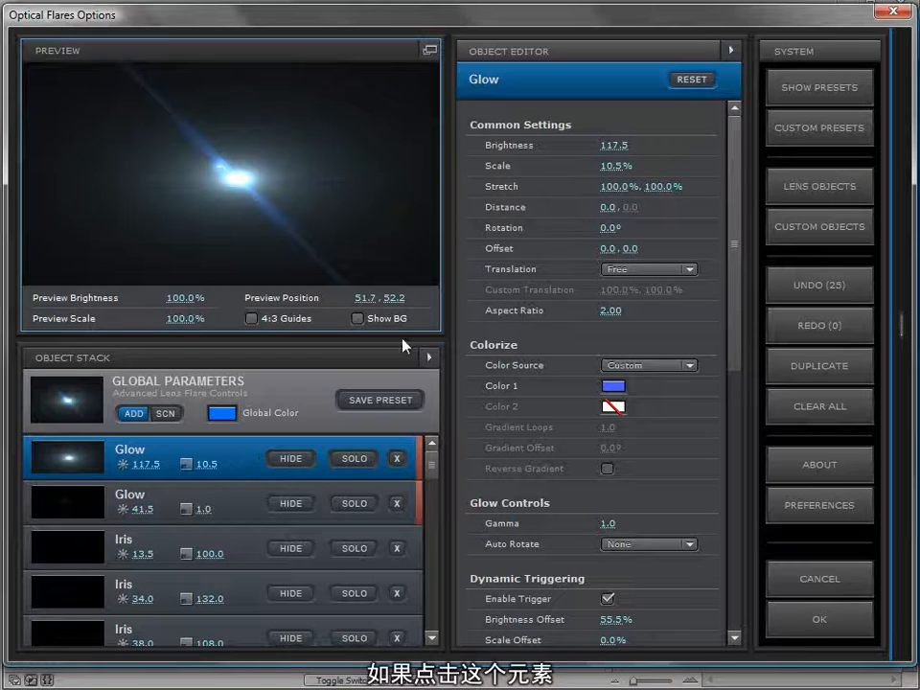
pyautogui.scroll(-3)
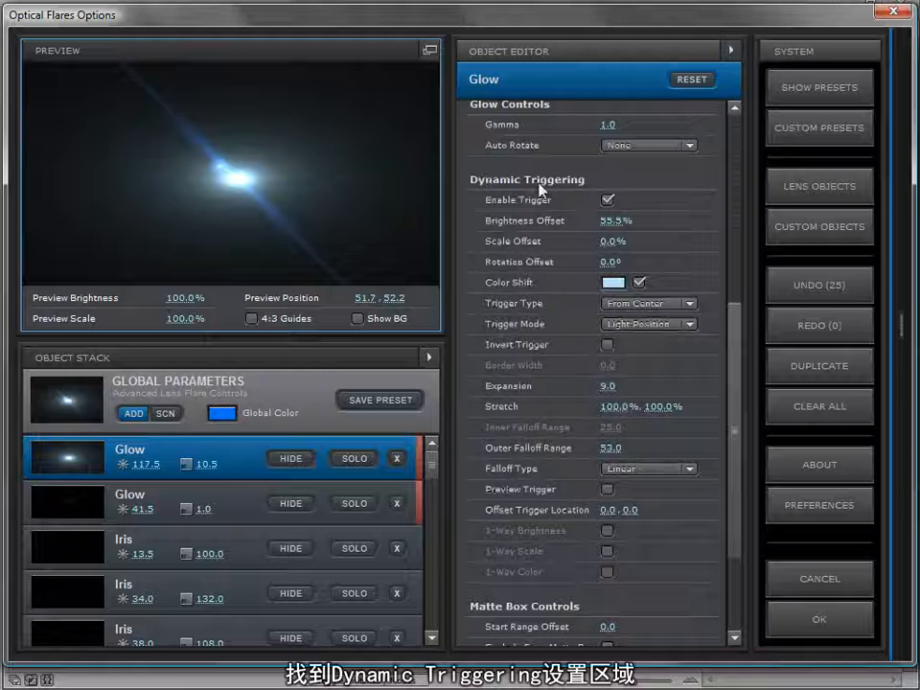
pyautogui.moveTo(338, 128)
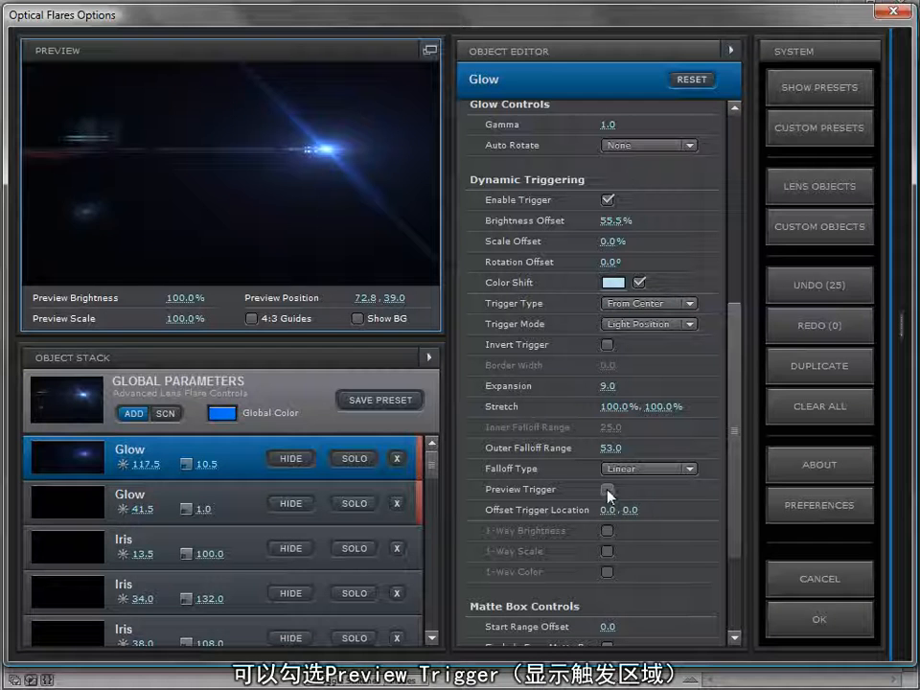
pyautogui.click(606, 489)
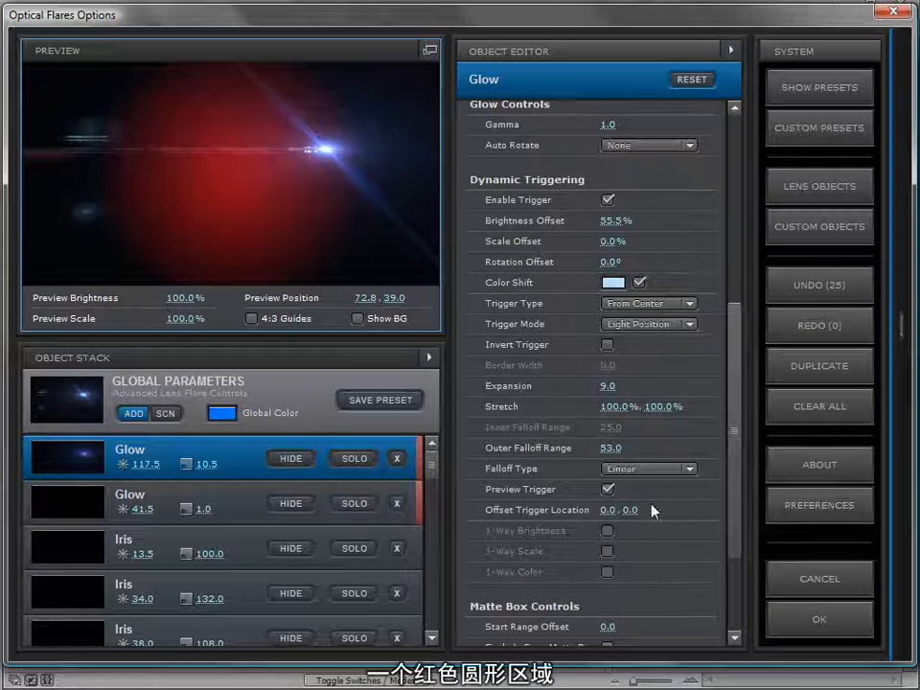
pyautogui.click(606, 489)
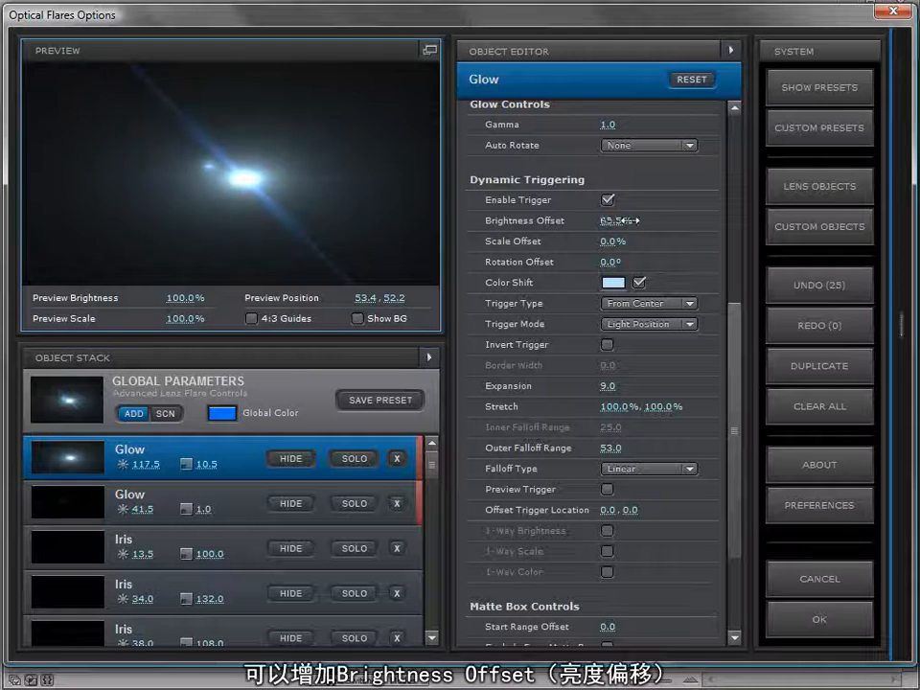
# Raise the Glow's Brightness Offset to 155.5% and set its Color Shift to orange-yellow.
pyautogui.click(613, 284)
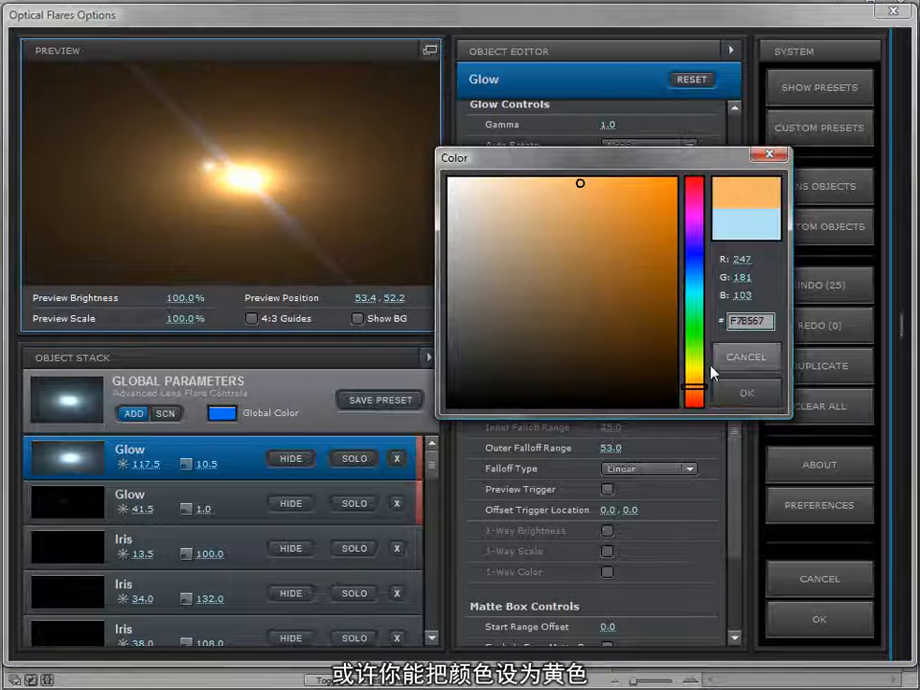
pyautogui.click(748, 393)
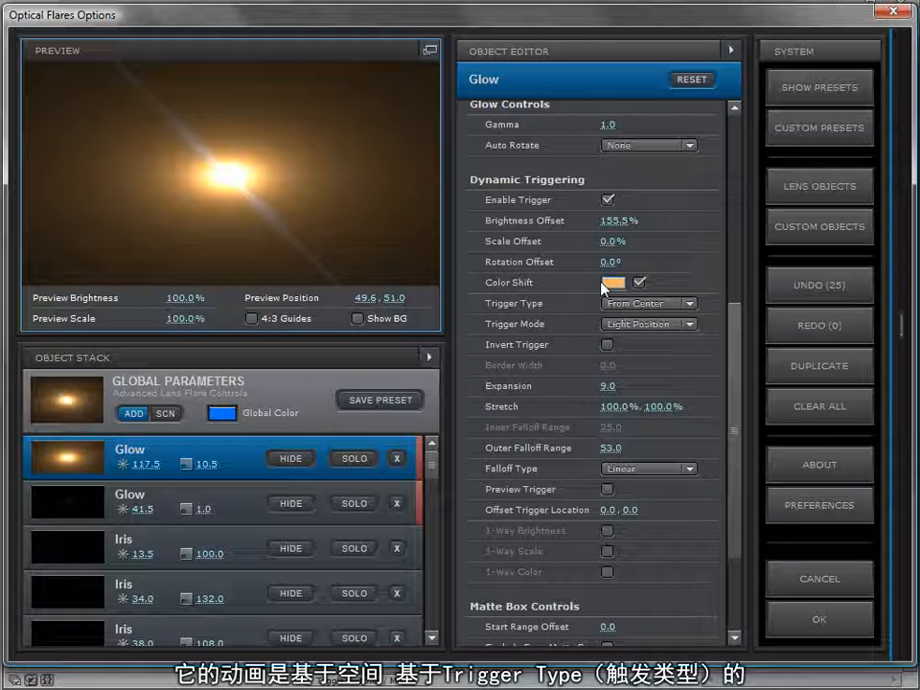
pyautogui.click(648, 302)
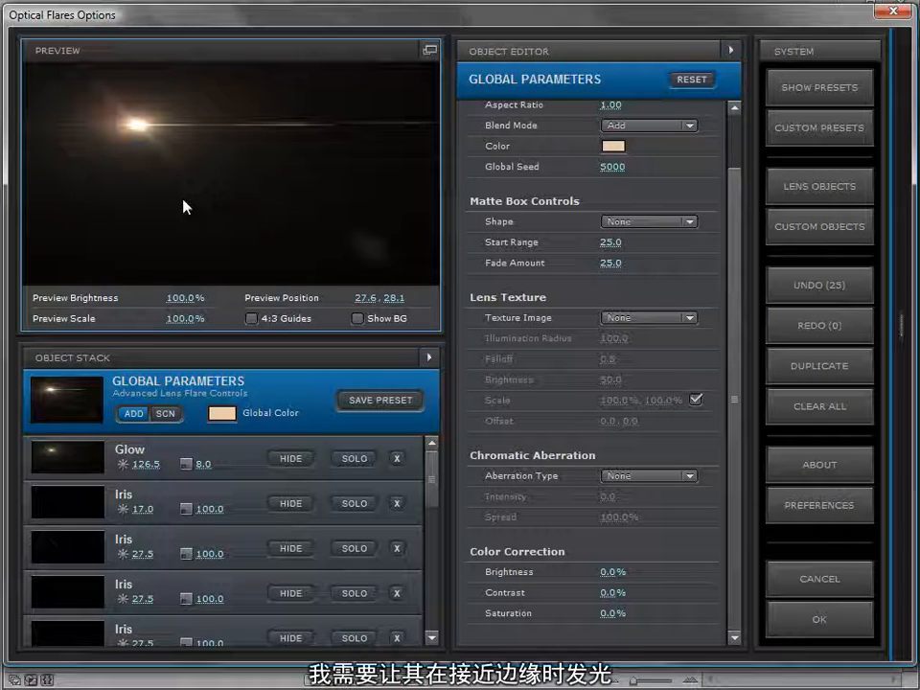
pyautogui.moveTo(213, 168)
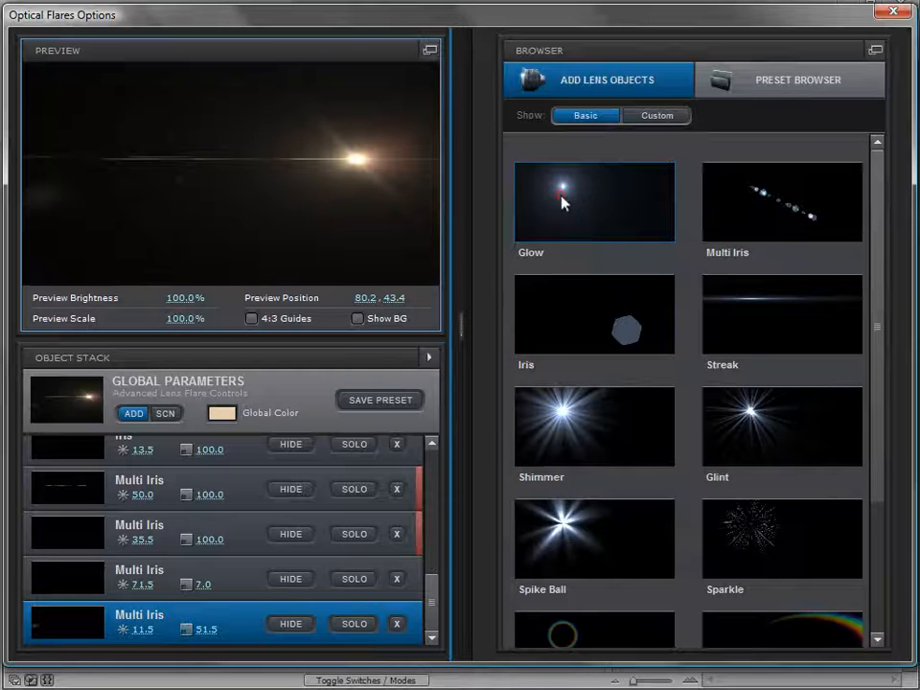
# Add a new Glow and flatten its Stretch Y to 8% to form a thin streak.
pyautogui.click(594, 201)
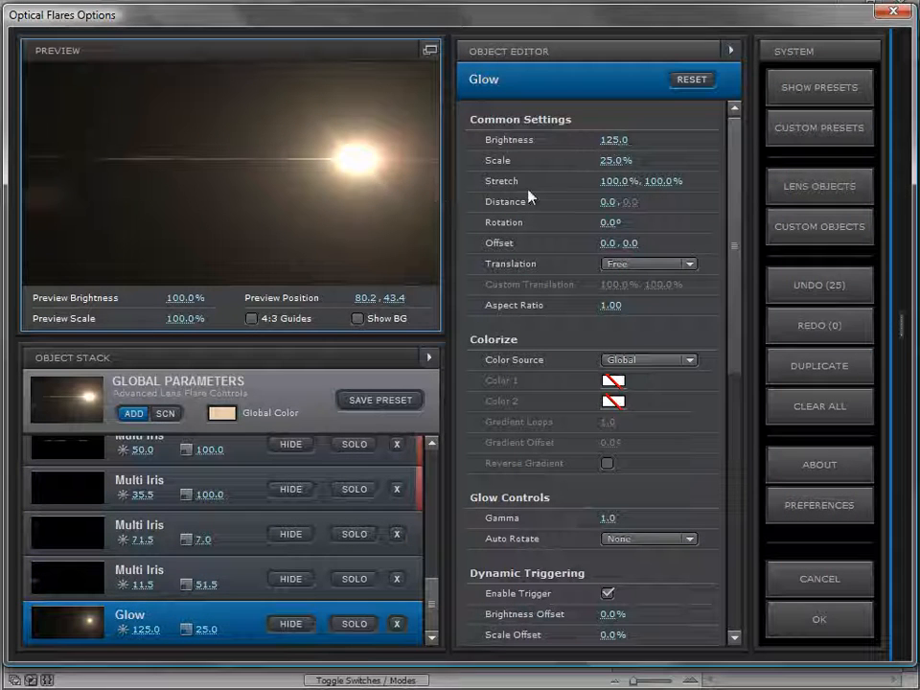
pyautogui.moveTo(659, 180); pyautogui.dragTo(633, 190)
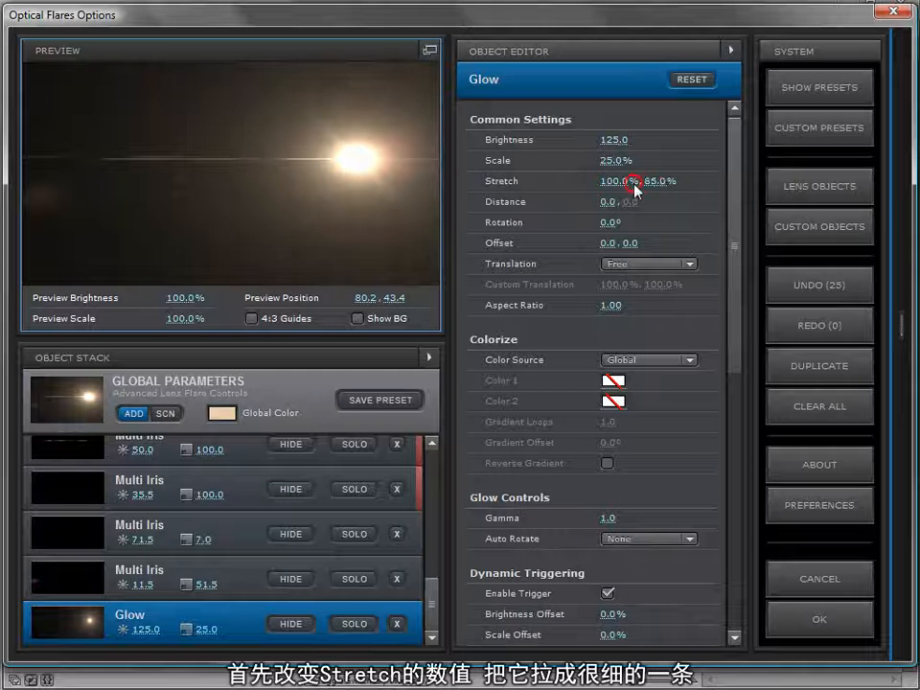
pyautogui.moveTo(661, 180); pyautogui.dragTo(633, 181)
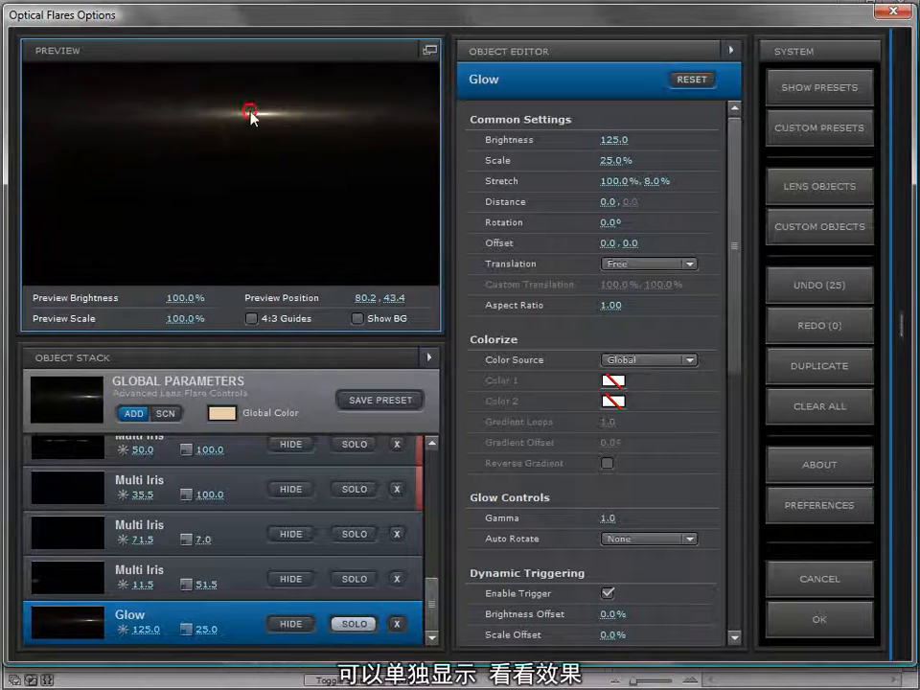
pyautogui.click(352, 623)
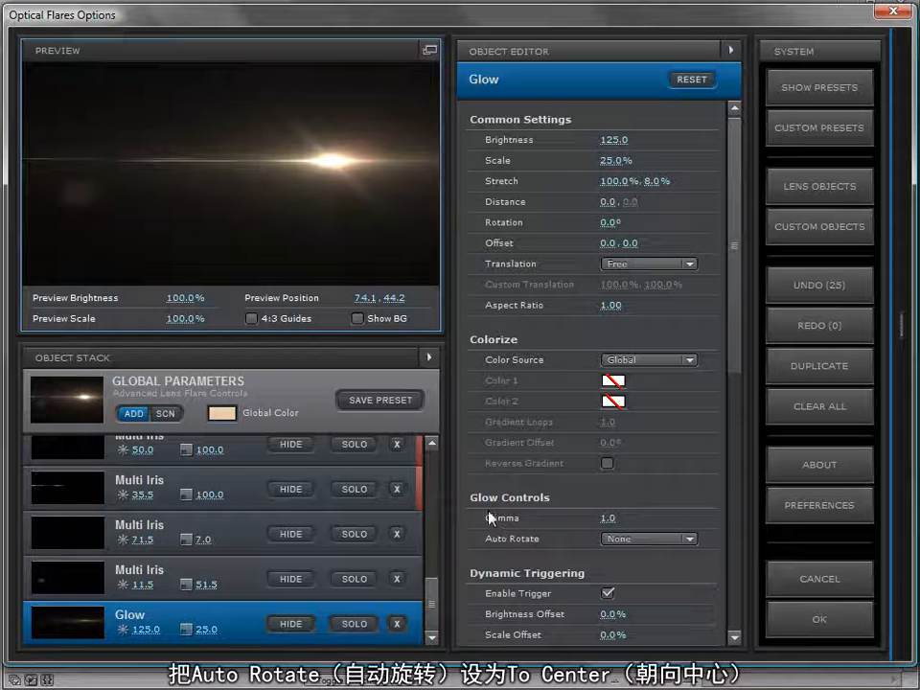
# Set the streak's Auto Rotate to To Center with Rotation 90 and check it by moving the light.
pyautogui.click(647, 537)
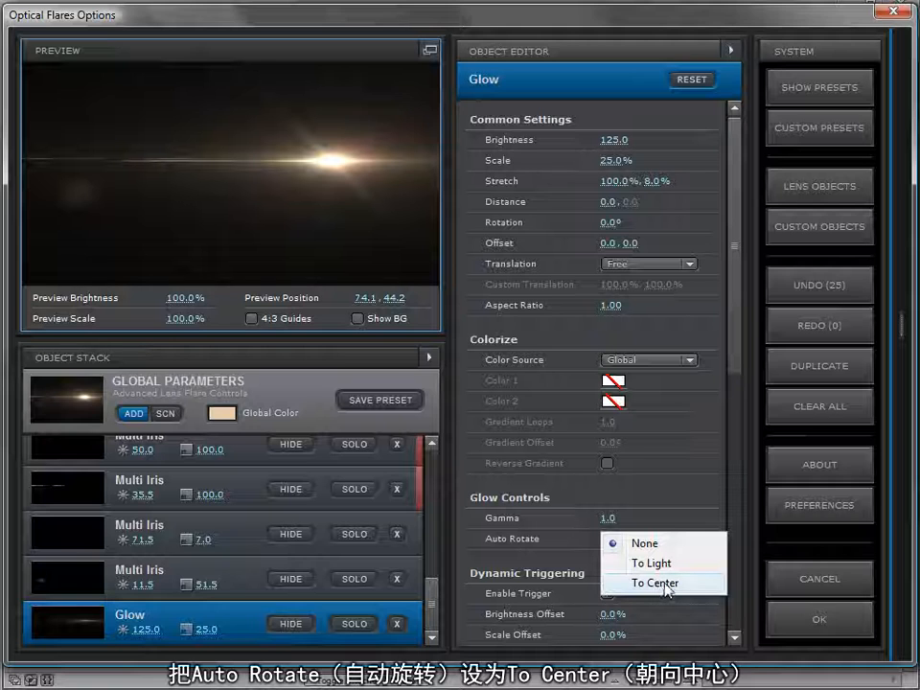
pyautogui.click(651, 583)
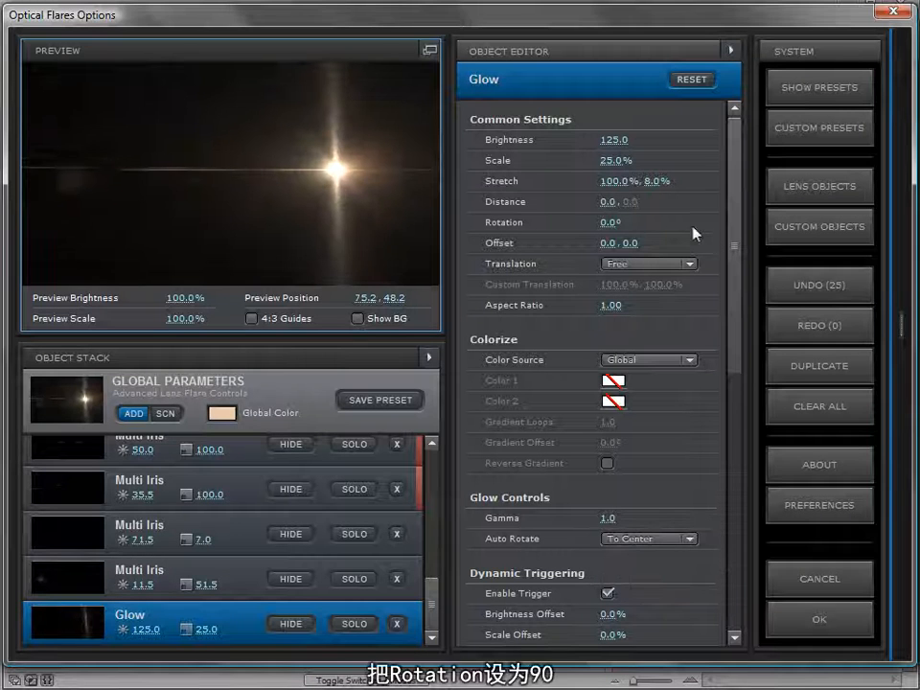
pyautogui.write('90')
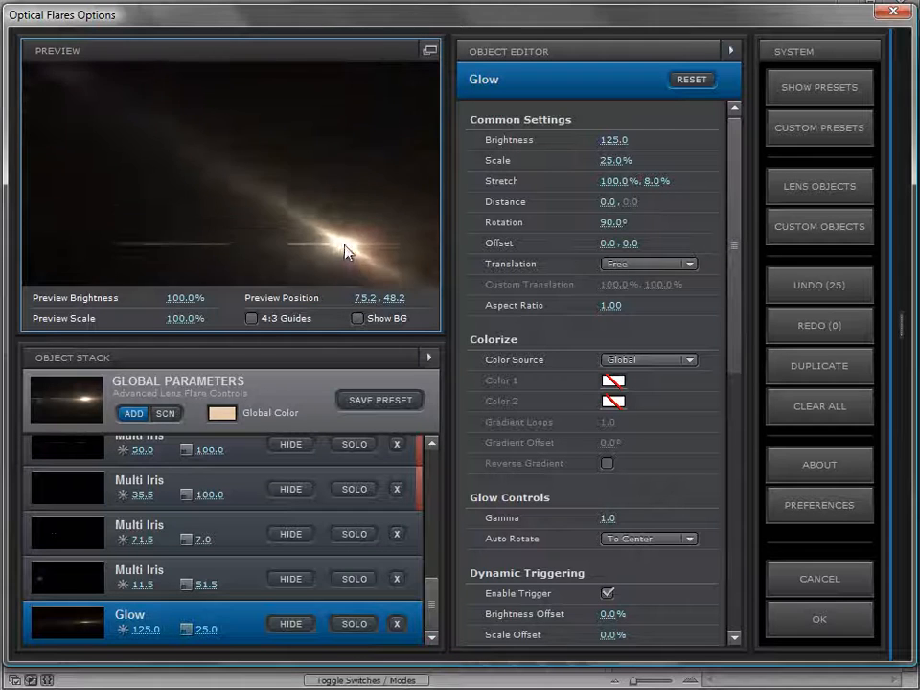
pyautogui.moveTo(345, 251); pyautogui.dragTo(245, 259)
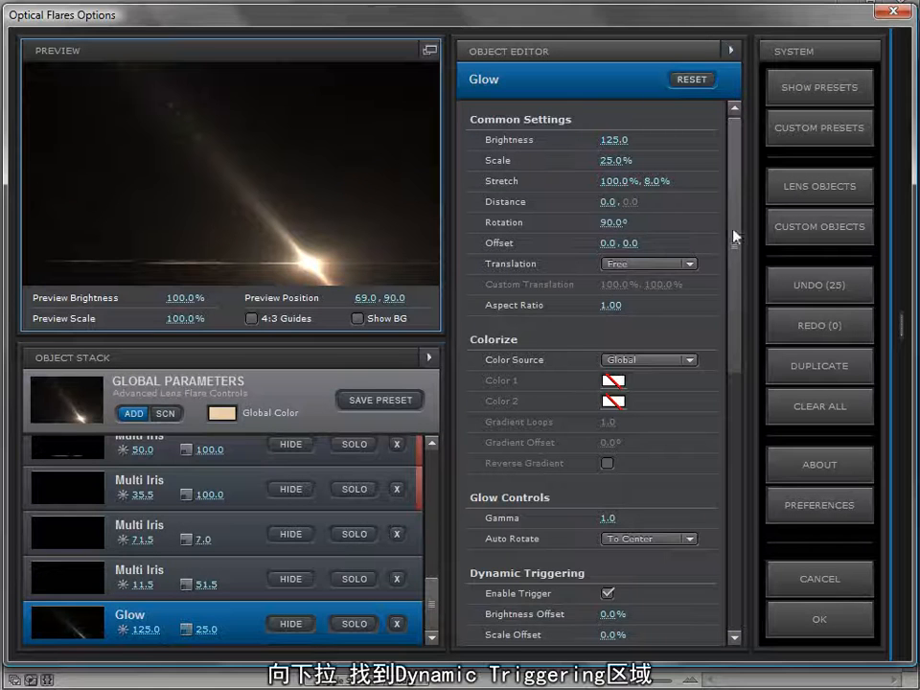
# Scroll down to the Glow's Dynamic Triggering section.
pyautogui.scroll(-3)
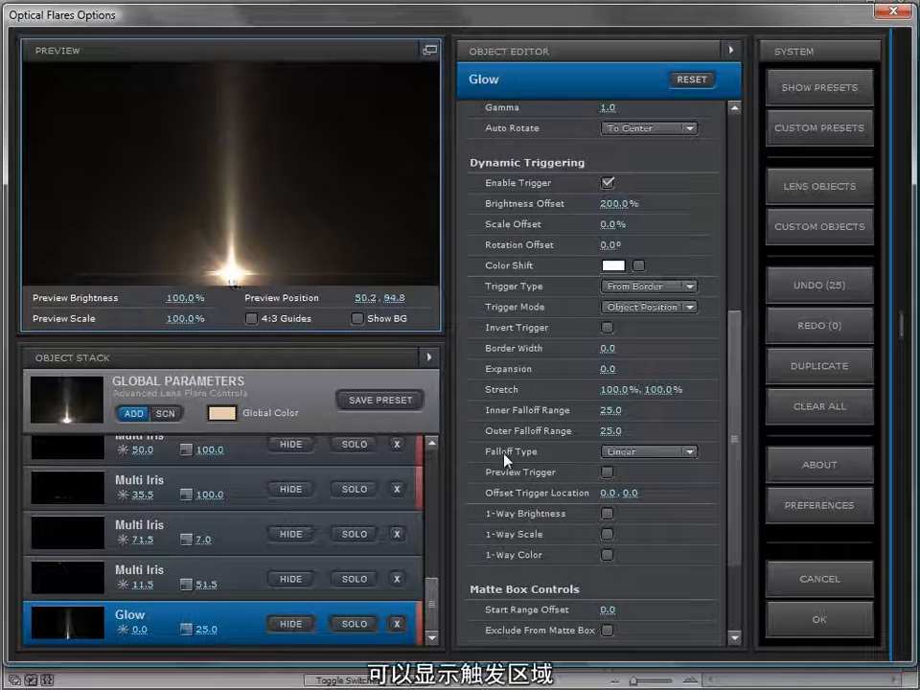
# Preview the border trigger area, narrow the falloff ranges to 13.5 and set Falloff Type to Exponential.
pyautogui.click(606, 471)
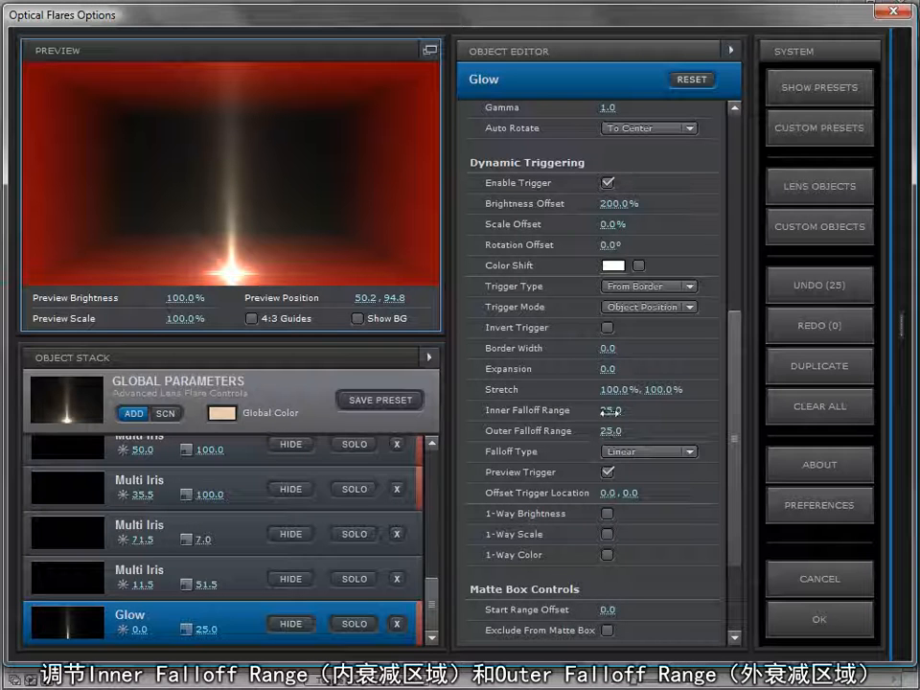
pyautogui.moveTo(610, 411); pyautogui.dragTo(598, 422)
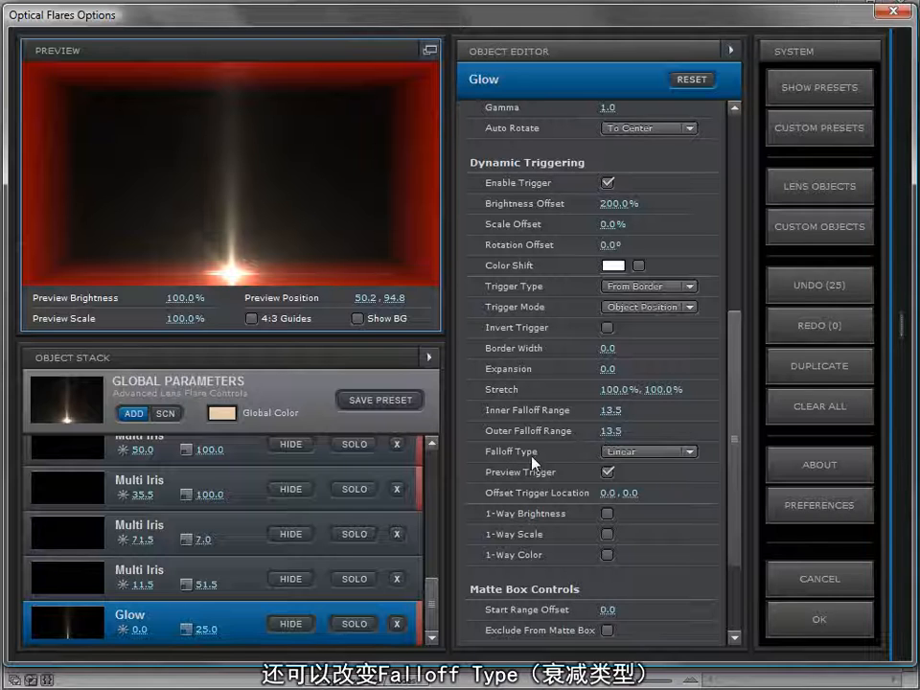
pyautogui.click(648, 452)
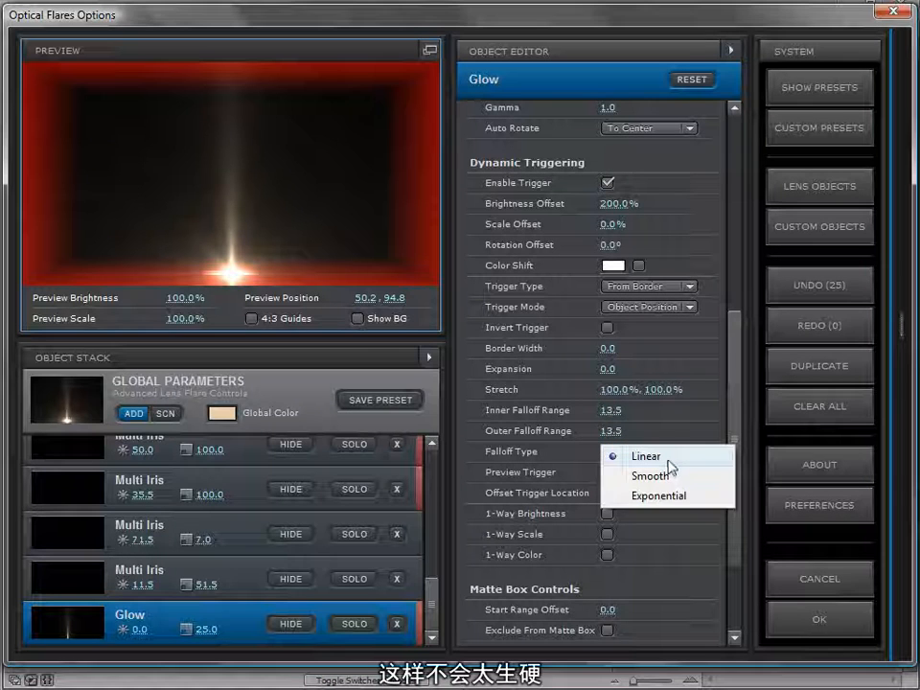
pyautogui.click(659, 495)
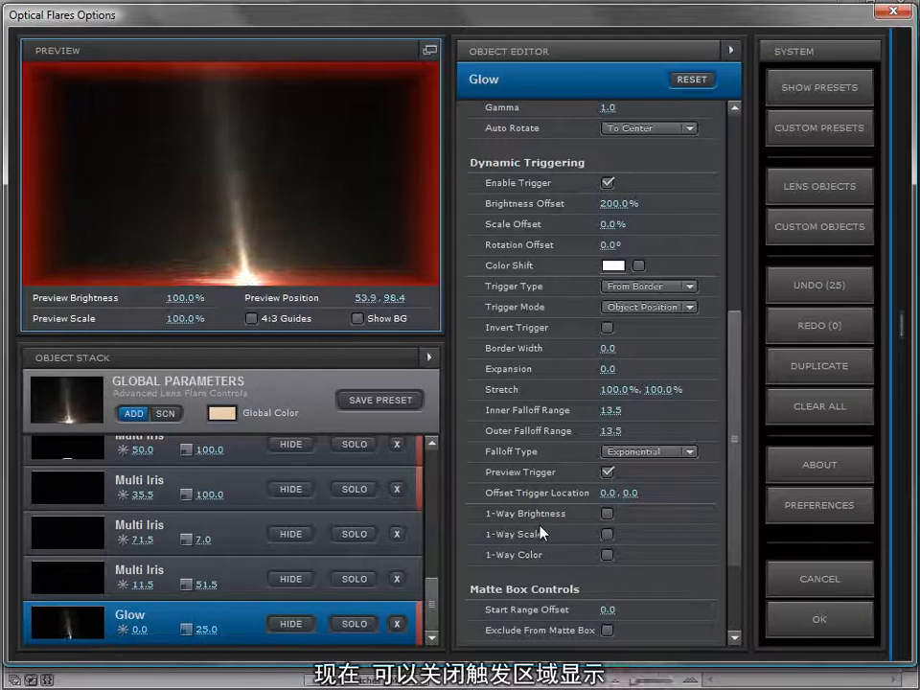
# Toggle the trigger-area preview and reselect the Glow element in the Object Stack.
pyautogui.click(606, 471)
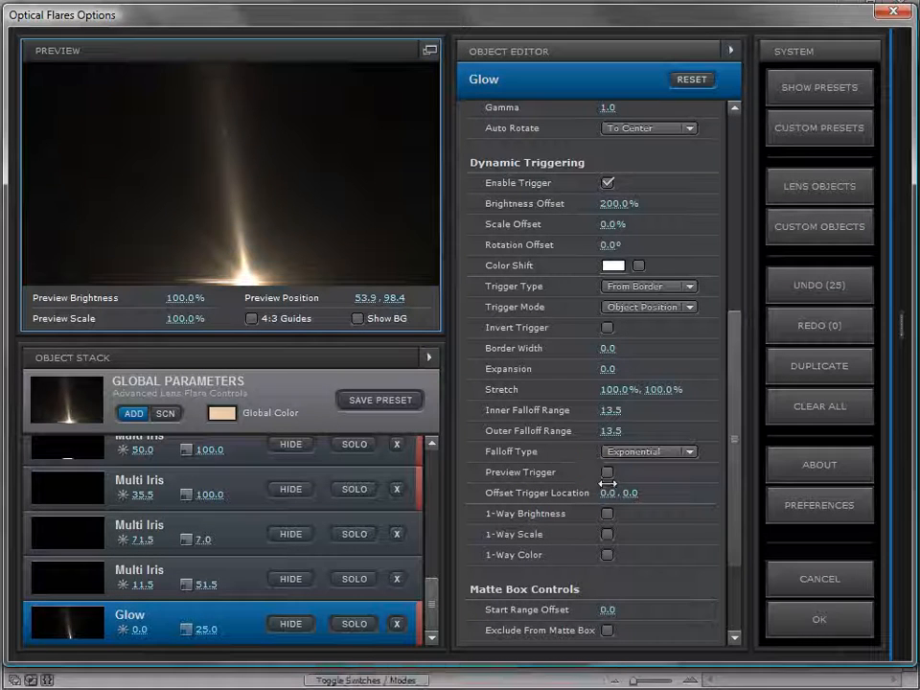
pyautogui.click(606, 472)
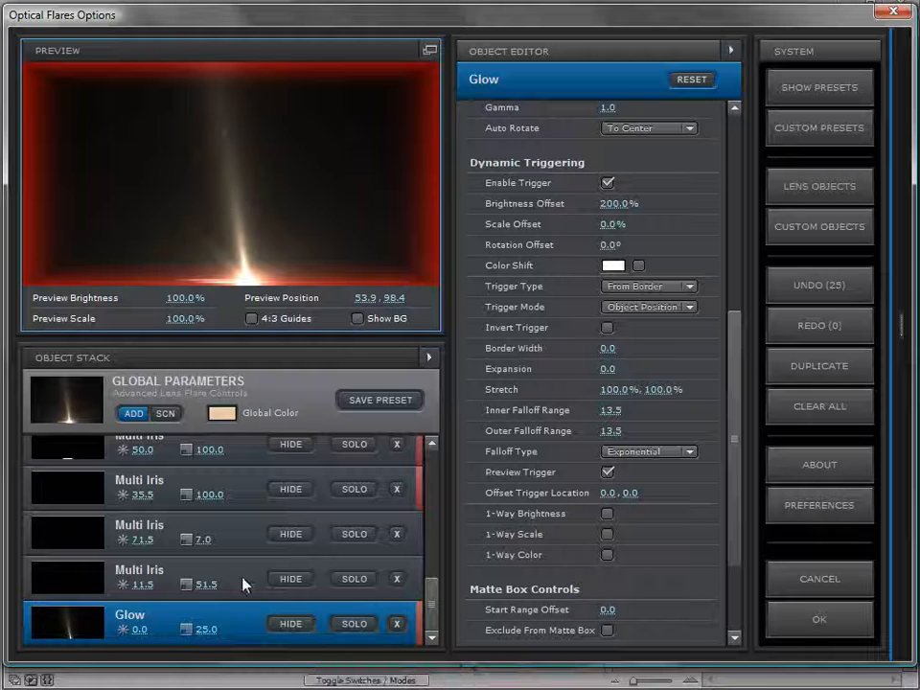
pyautogui.click(138, 575)
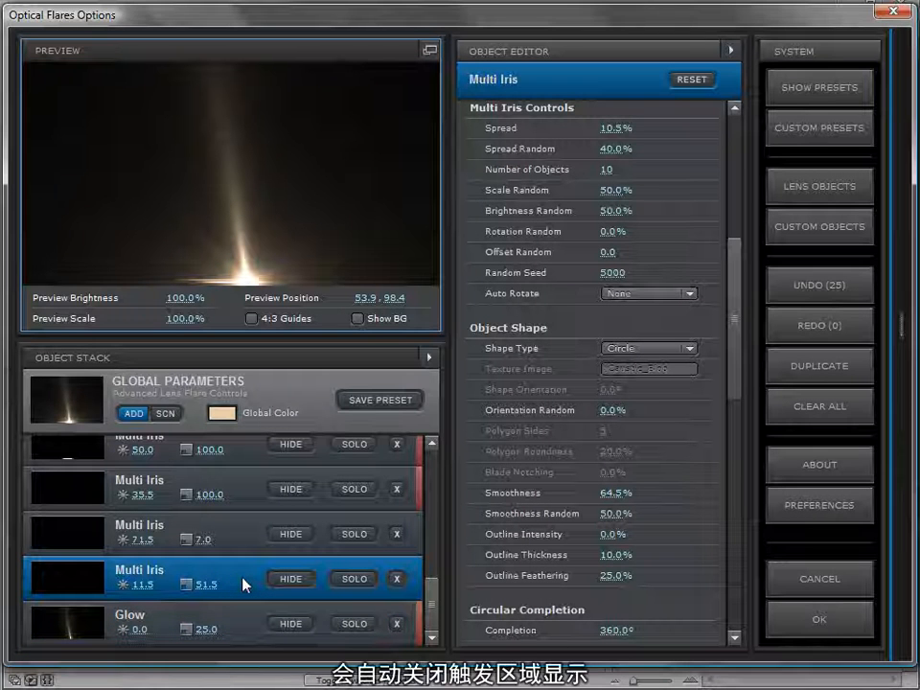
pyautogui.click(130, 613)
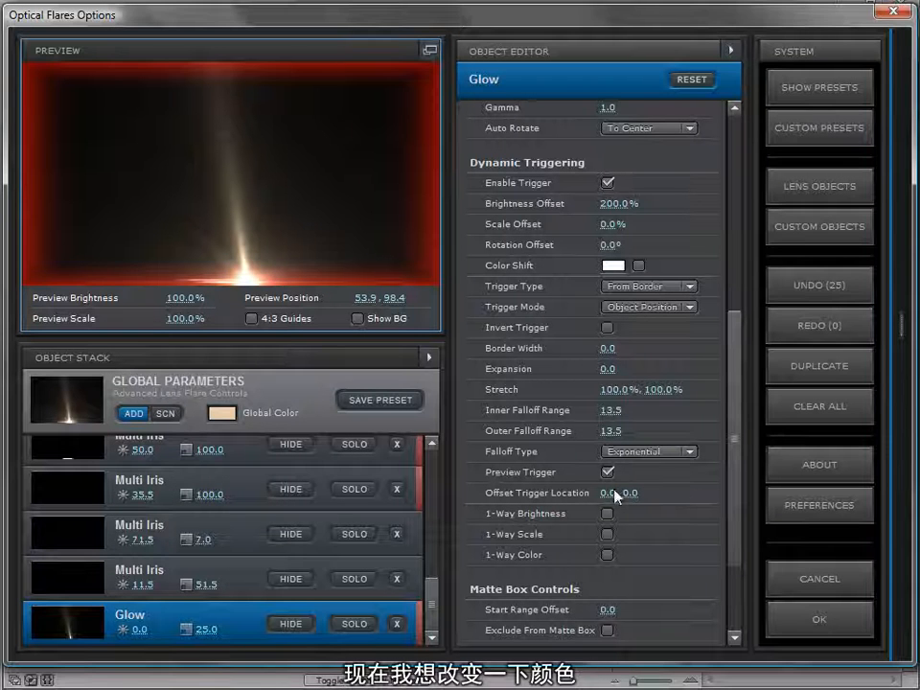
# Set the Glow's trigger Color Shift to red.
pyautogui.click(614, 264)
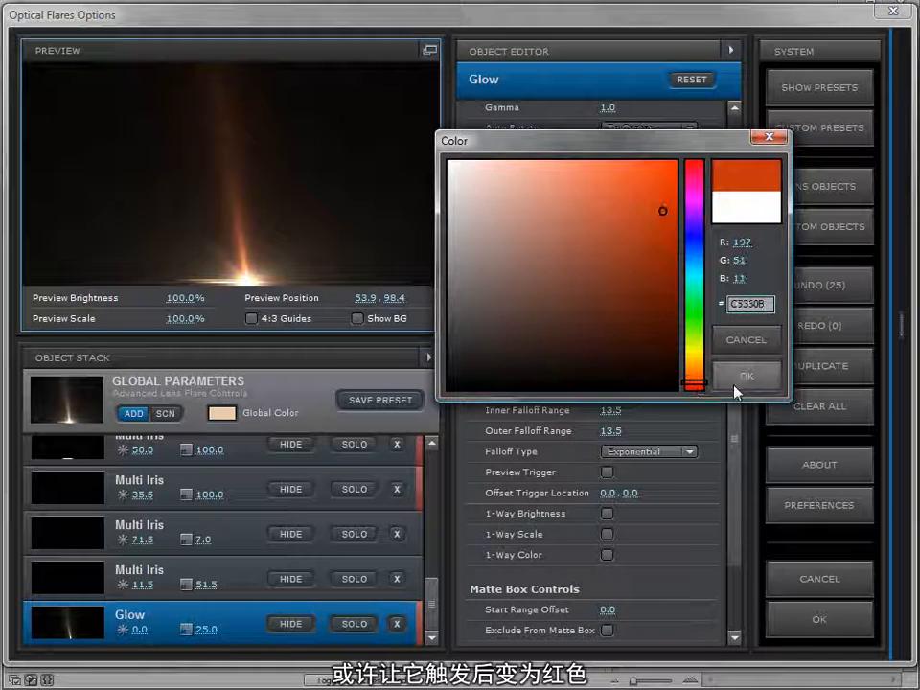
pyautogui.click(747, 374)
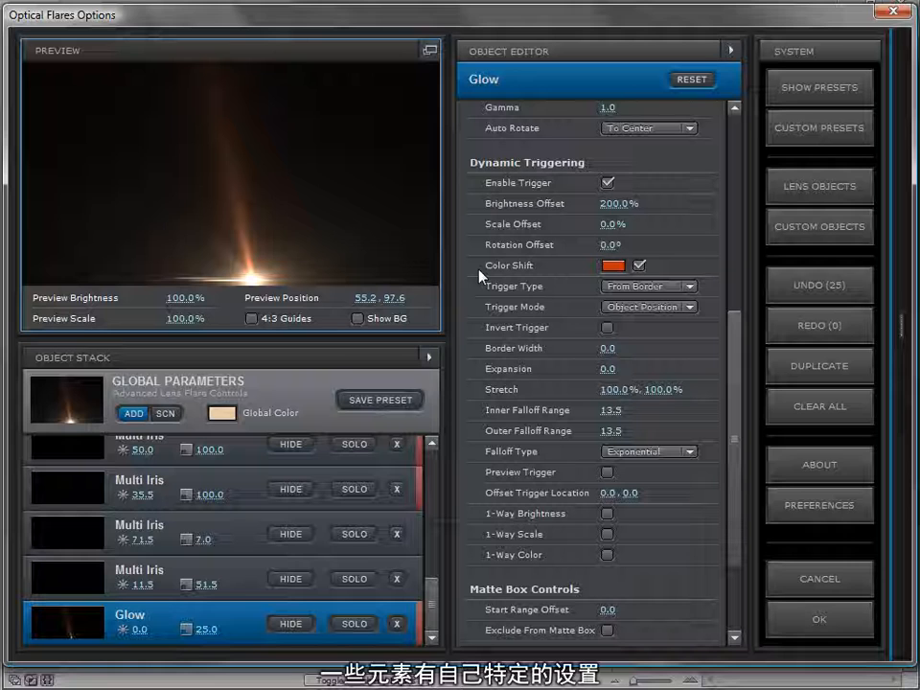
# Show the city background and move the flare along the bottom edge to reveal the Iris elements.
pyautogui.click(177, 387)
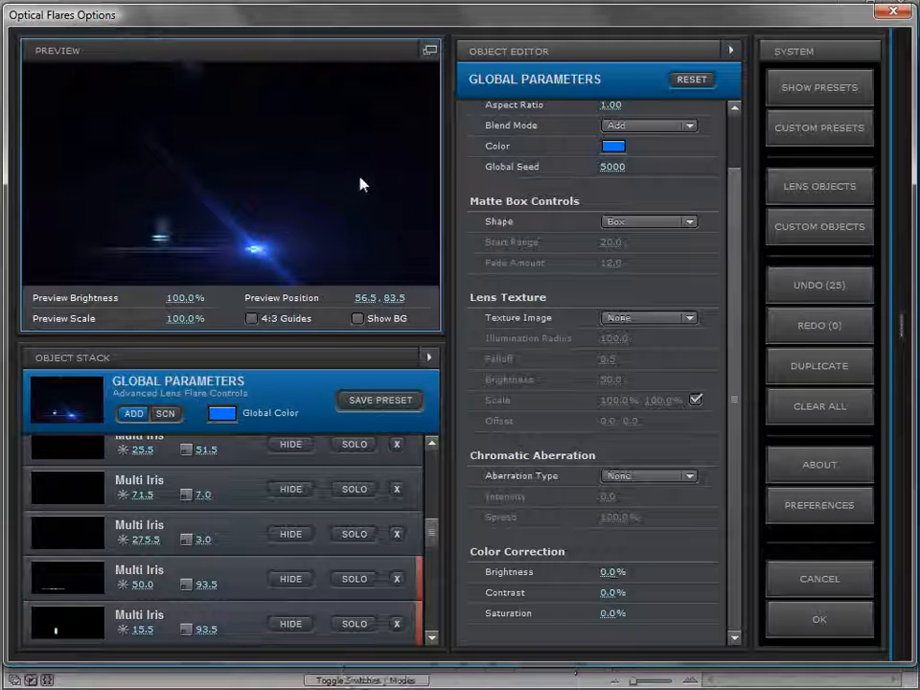
pyautogui.click(358, 318)
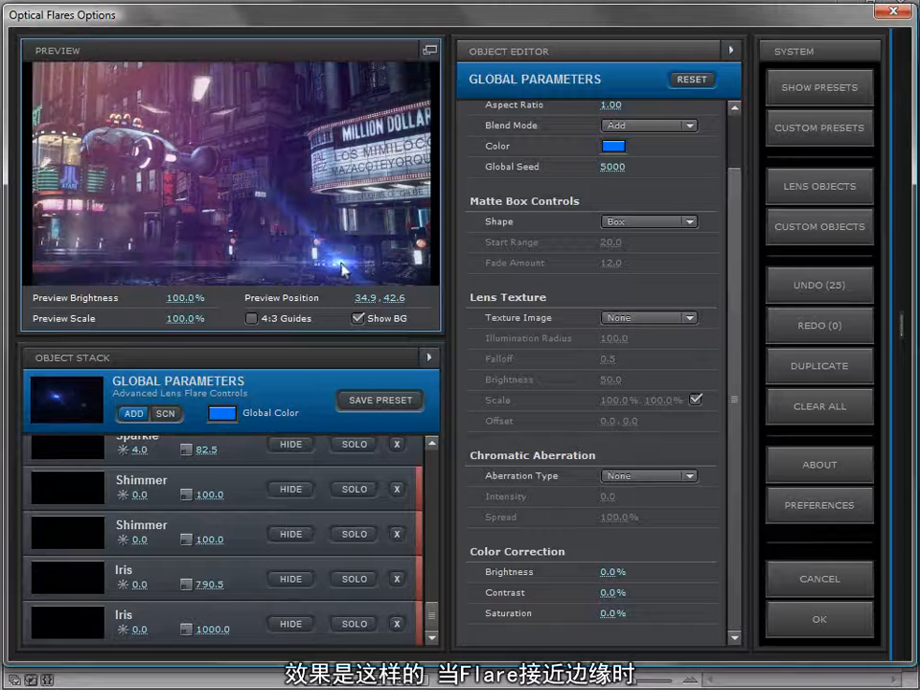
pyautogui.moveTo(341, 268); pyautogui.dragTo(336, 251)
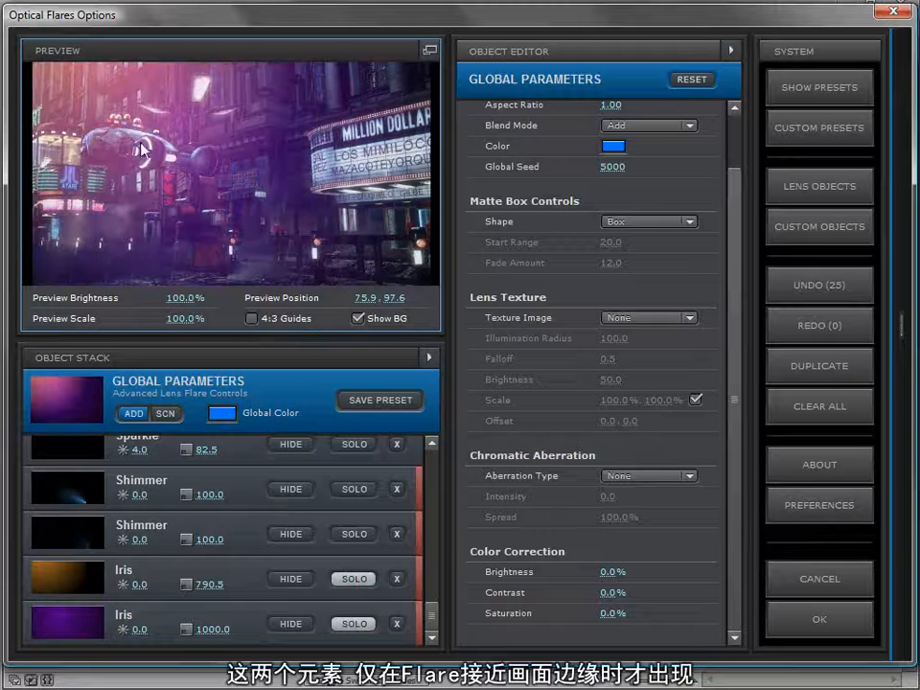
pyautogui.moveTo(299, 267)
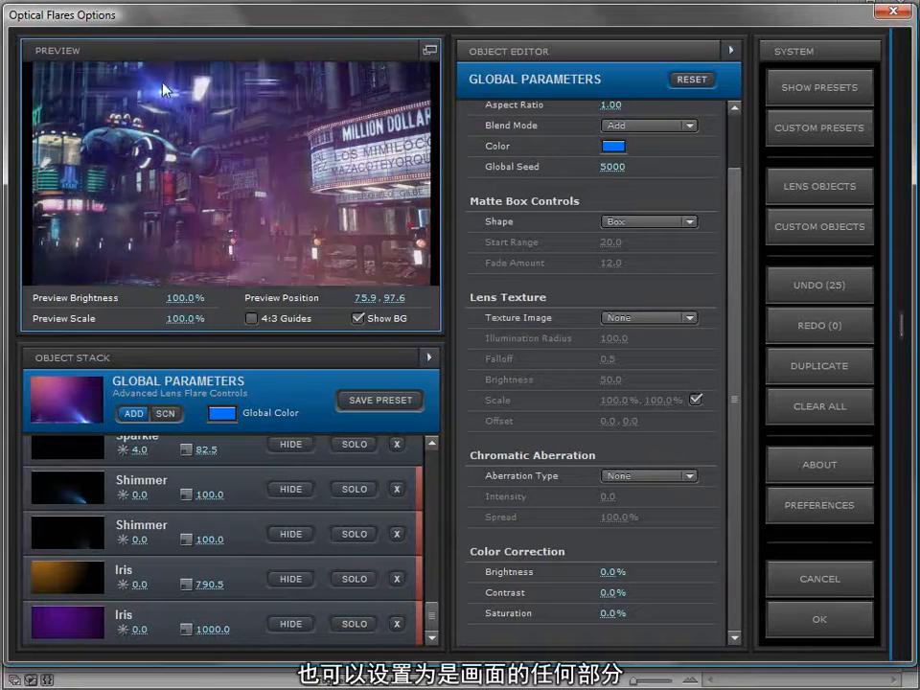
pyautogui.moveTo(163, 91); pyautogui.dragTo(230, 190)
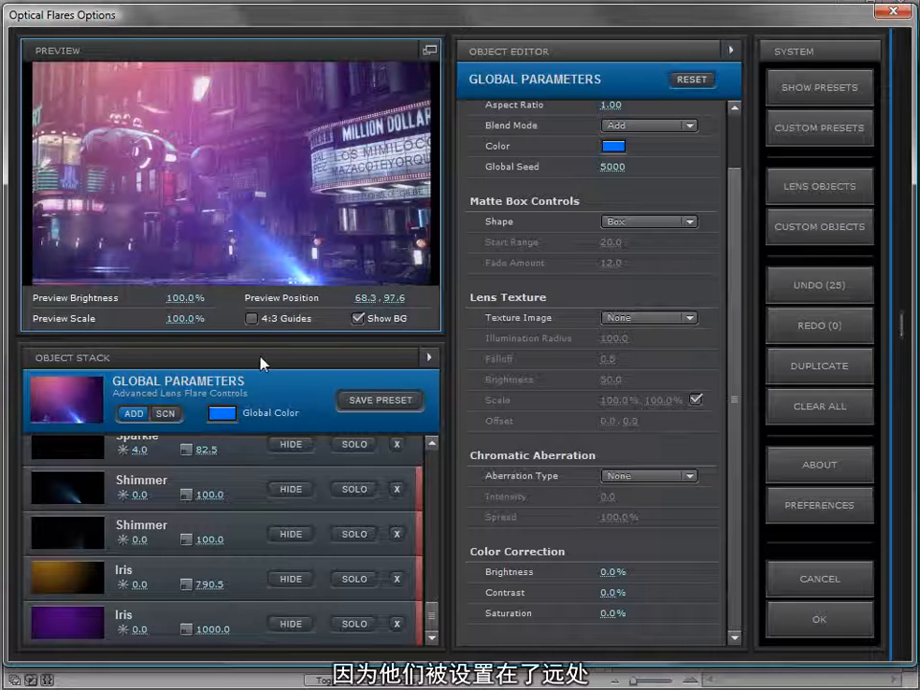
# Add a Multi Iris element from the Lens Objects browser after the last Iris.
pyautogui.click(123, 614)
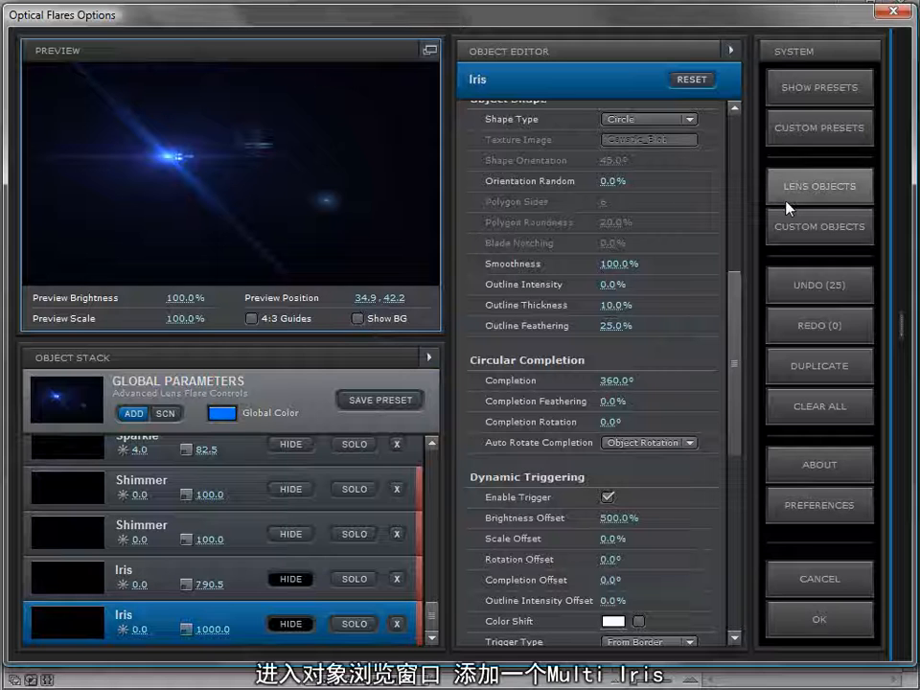
pyautogui.click(821, 184)
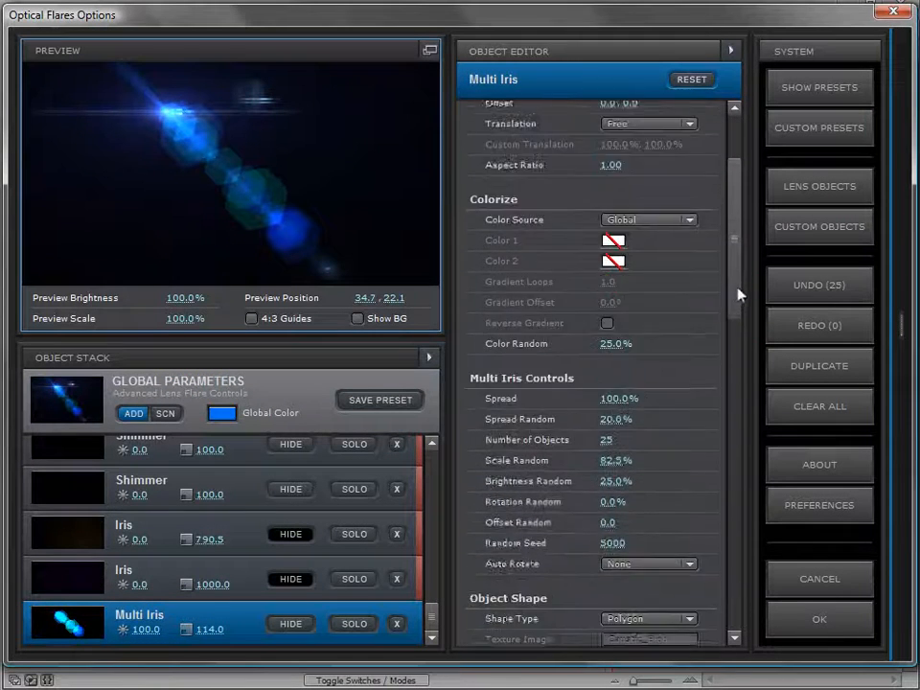
pyautogui.scroll(-3)
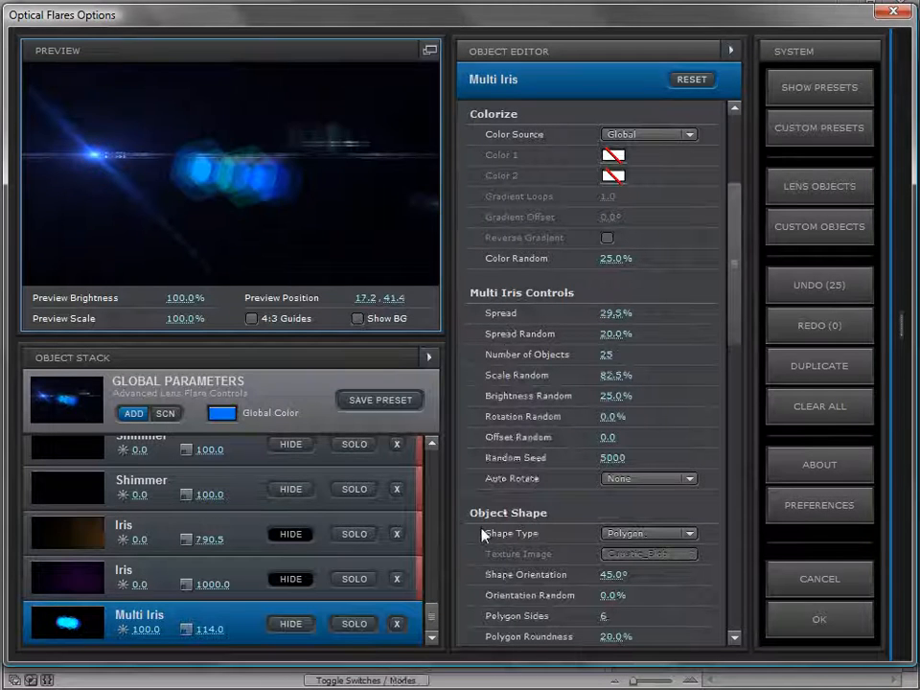
pyautogui.scroll(-3)
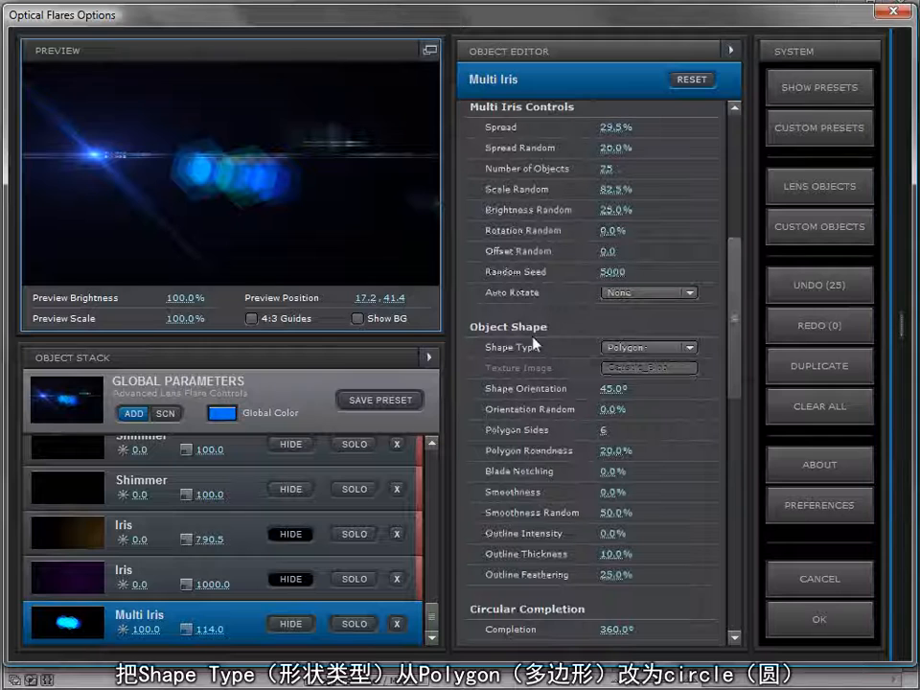
# Set the Multi Iris Shape Type to Circle and move the flare to the preview centre.
pyautogui.click(648, 347)
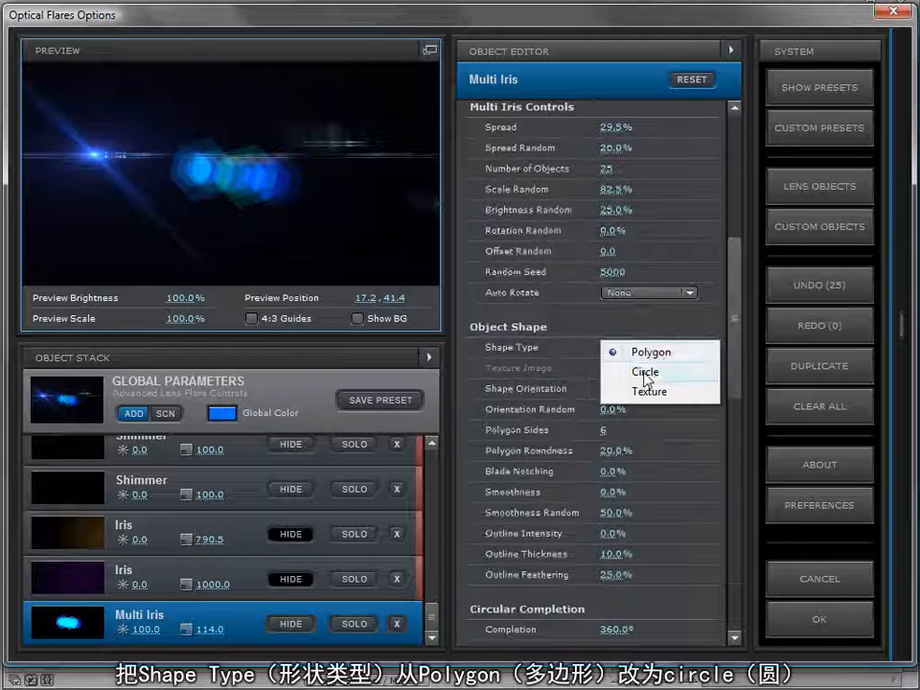
pyautogui.click(644, 372)
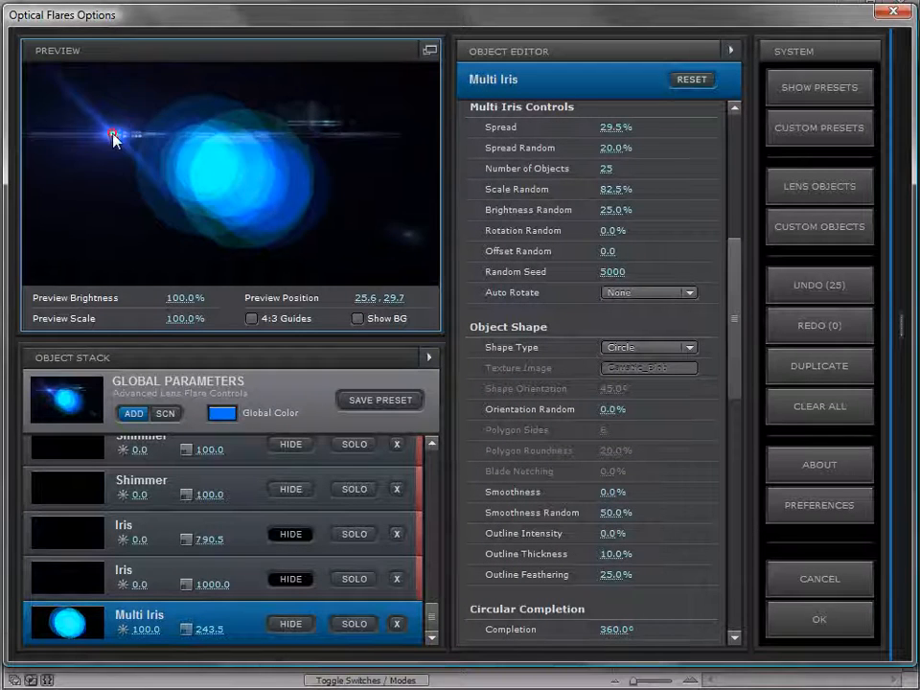
pyautogui.moveTo(113, 138); pyautogui.dragTo(238, 184)
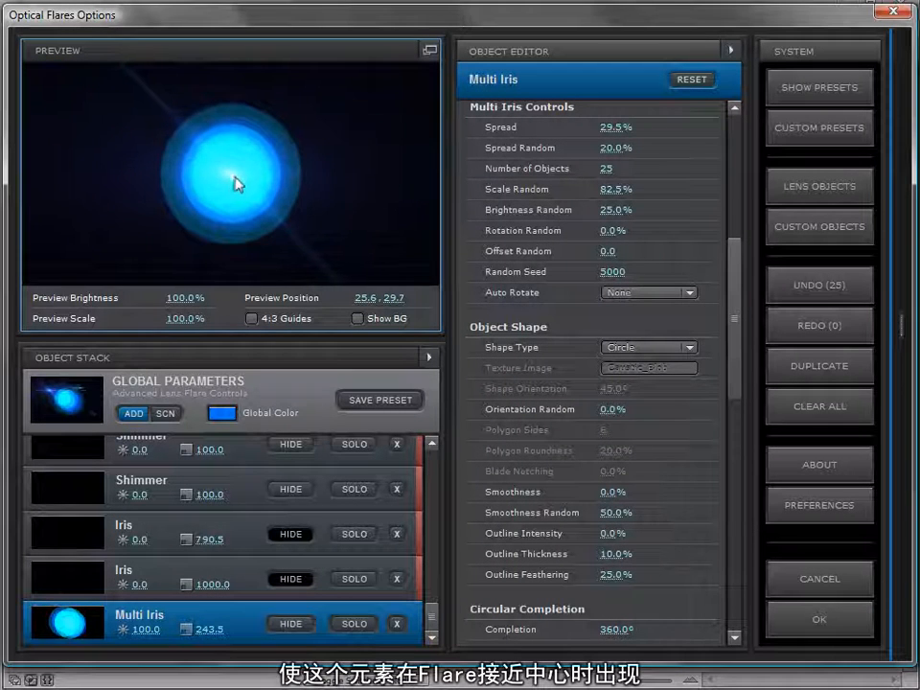
# Set the Multi Iris Trigger Type to From Center.
pyautogui.scroll(-3)
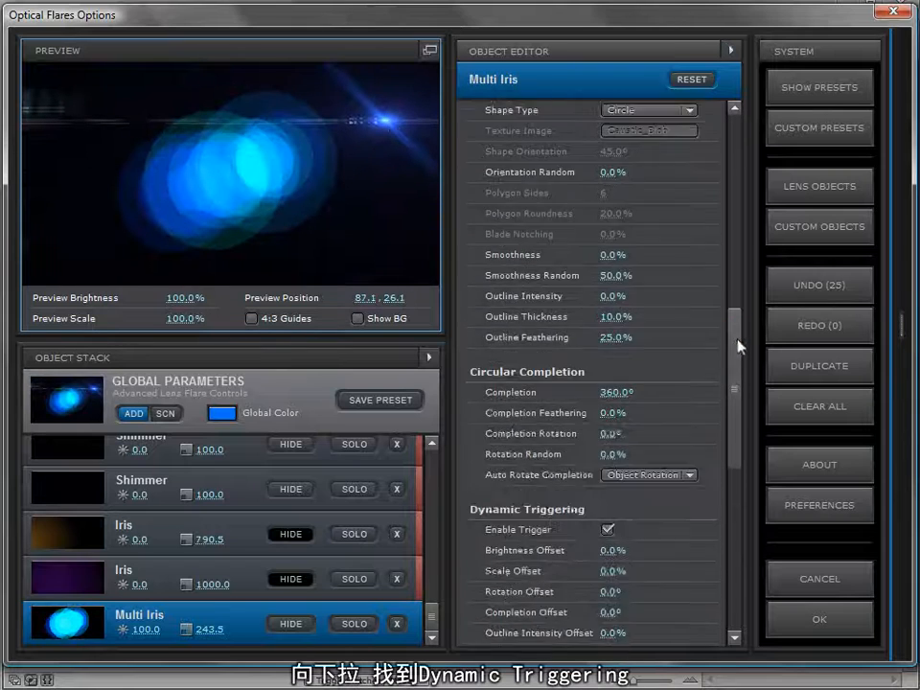
pyautogui.scroll(-3)
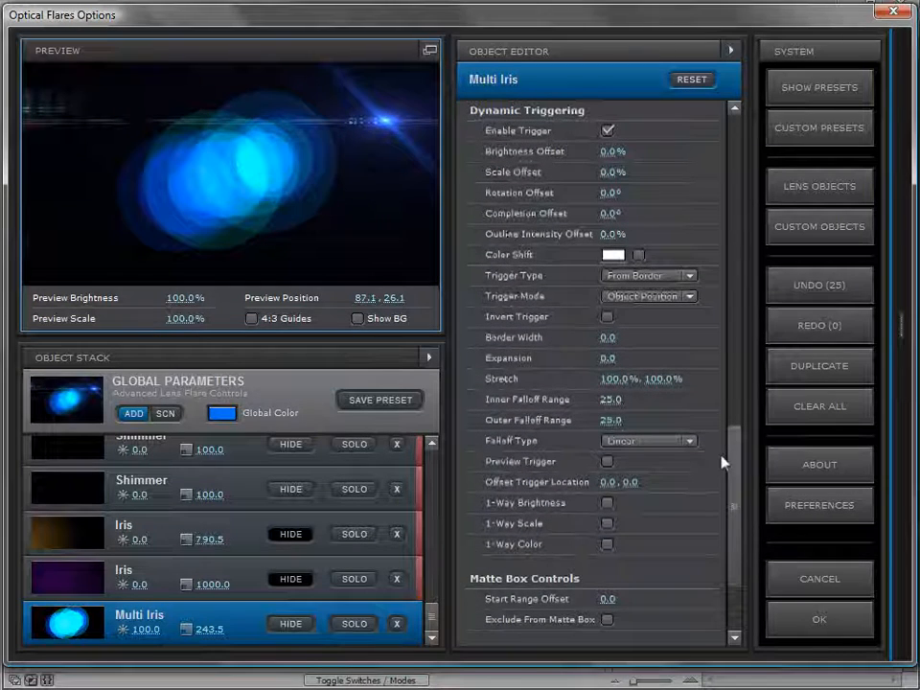
pyautogui.click(648, 276)
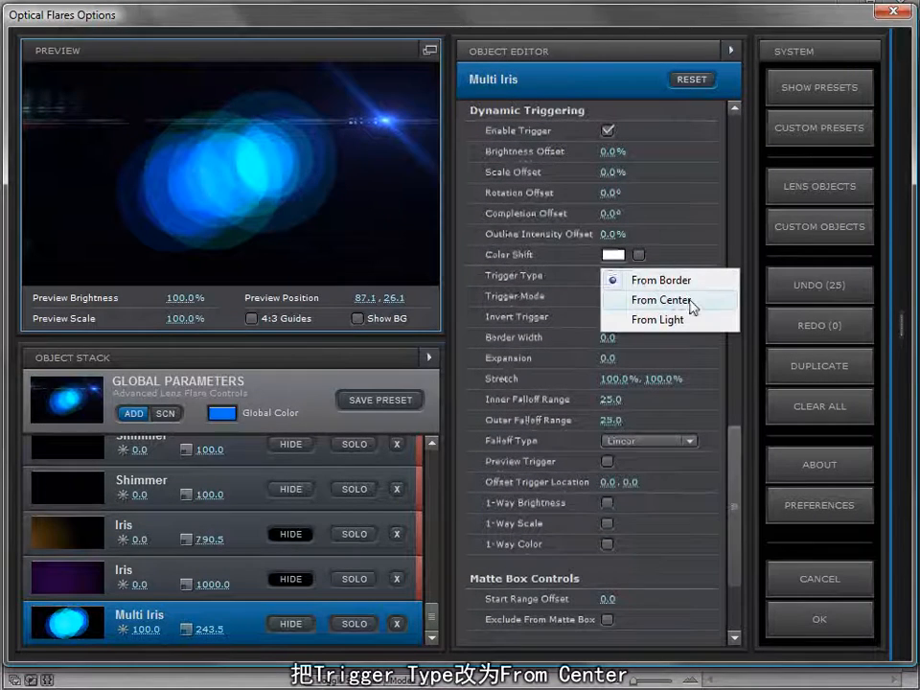
pyautogui.click(660, 299)
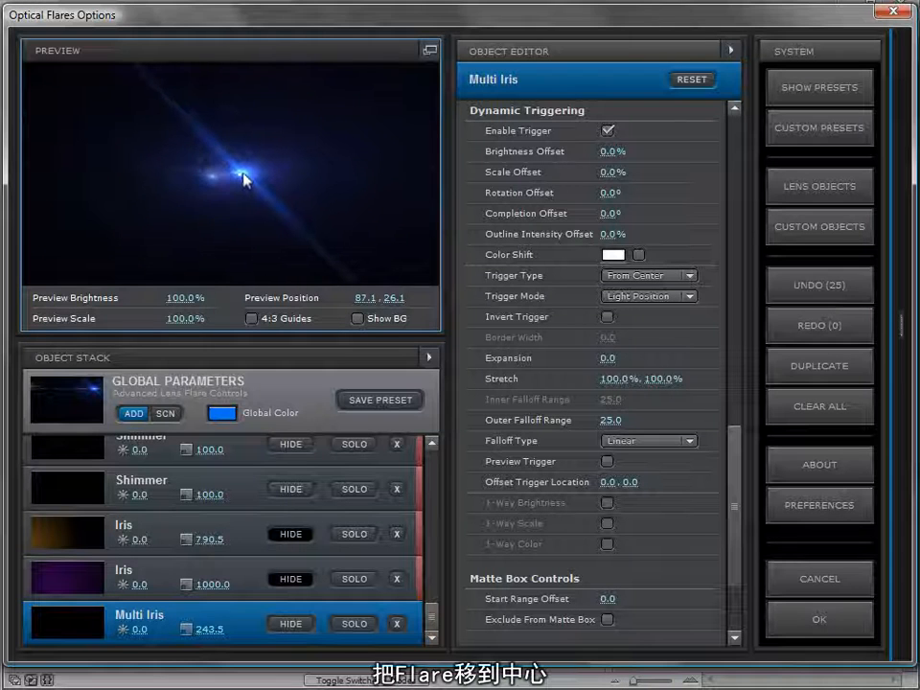
# Give the Multi Iris trigger 20.5% brightness and 29% scale offset, exponential falloff, trigger area previewed.
pyautogui.moveTo(246, 181); pyautogui.dragTo(226, 172)
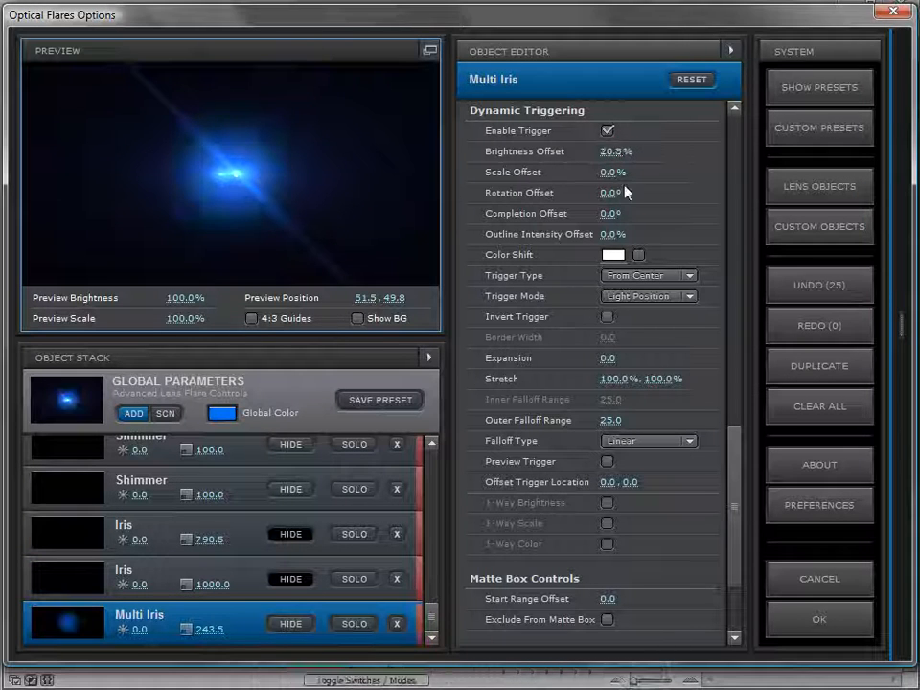
pyautogui.moveTo(613, 172); pyautogui.dragTo(655, 176)
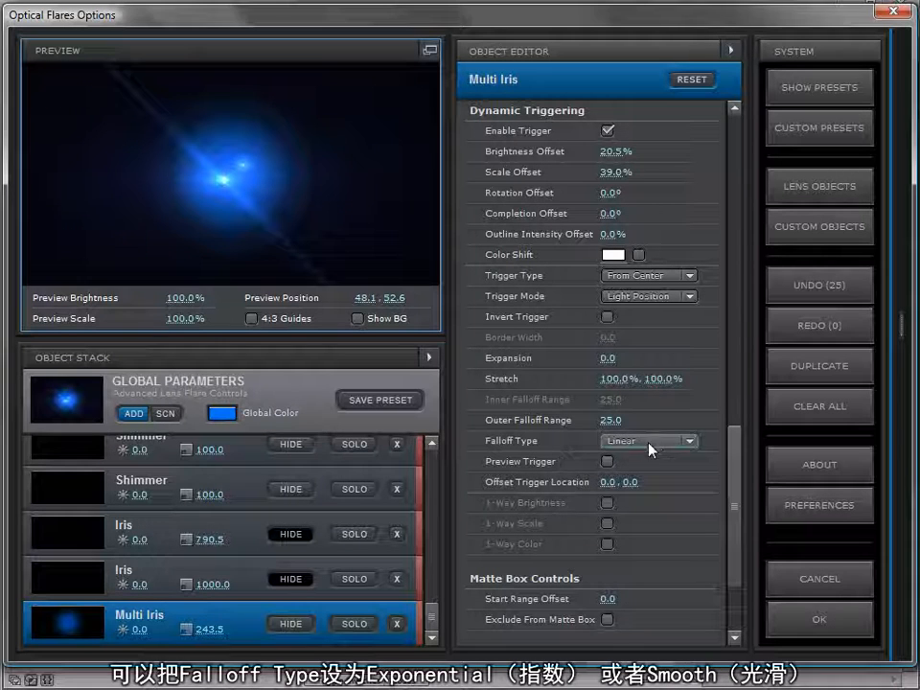
pyautogui.click(648, 439)
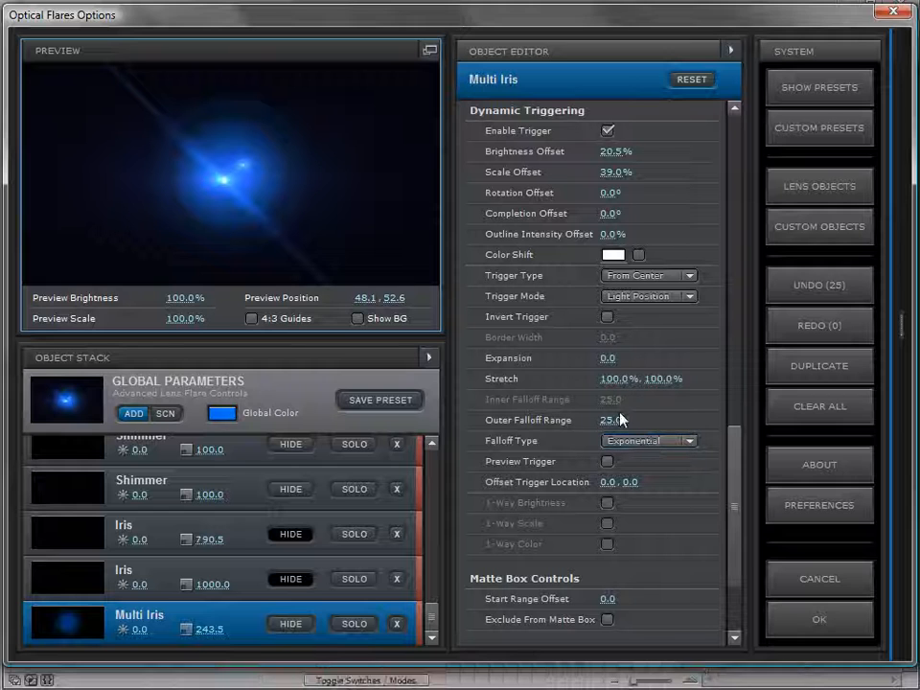
pyautogui.click(605, 460)
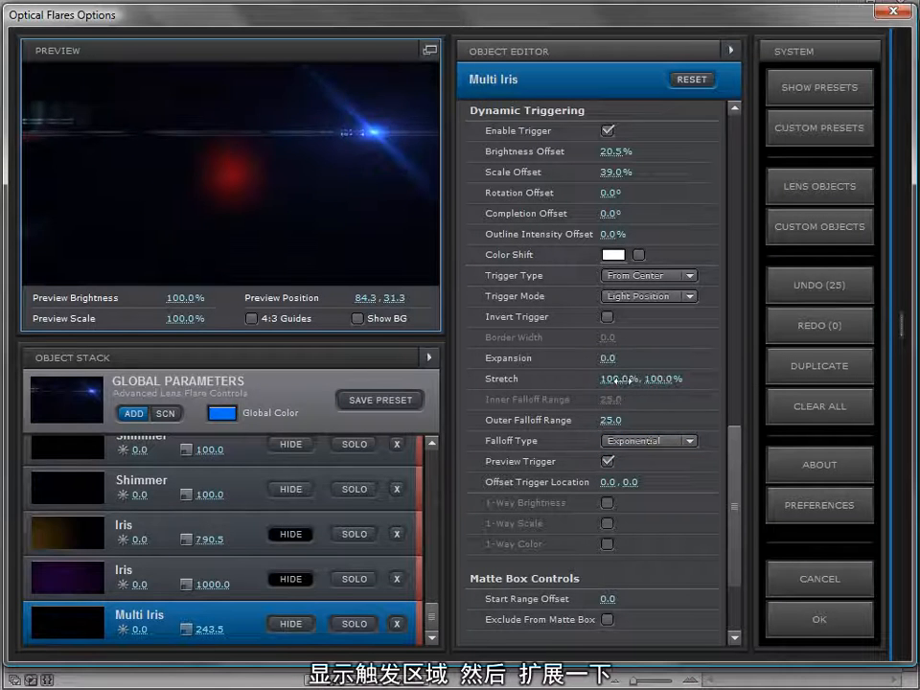